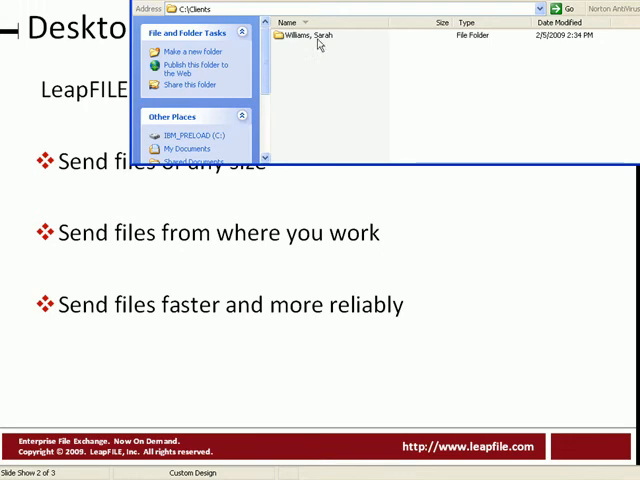
Open the client folder under C:\Clients in Explorer to see its four files.
{"action": "double_click", "coordinate": [312, 35]}
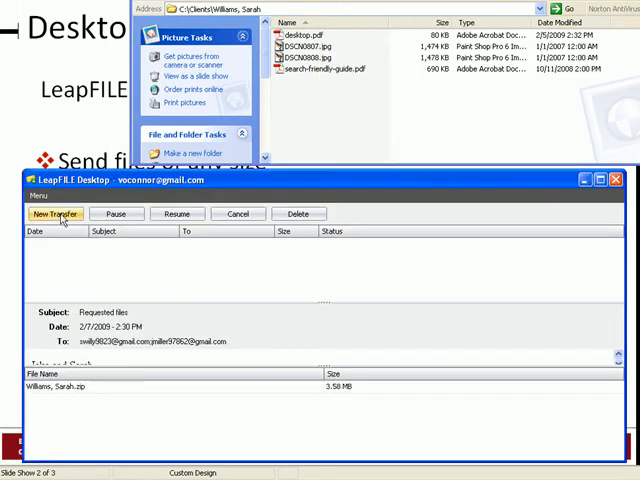
Start a new LeapFILE transfer addressed to two recipients, subject 'Requested files'.
{"action": "left_click", "coordinate": [54, 213]}
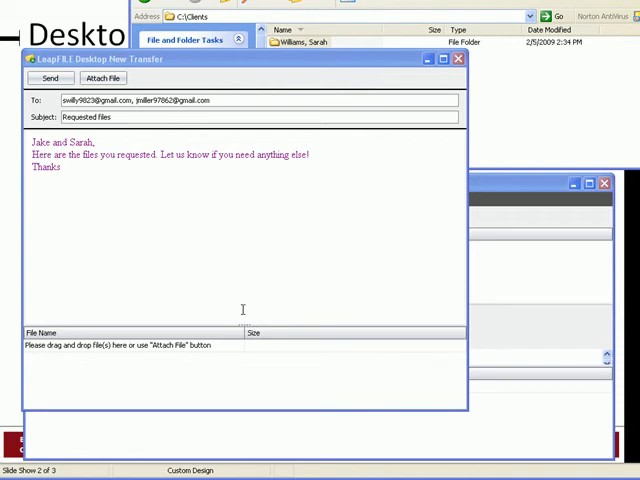
{"action": "mouse_move", "coordinate": [78, 280]}
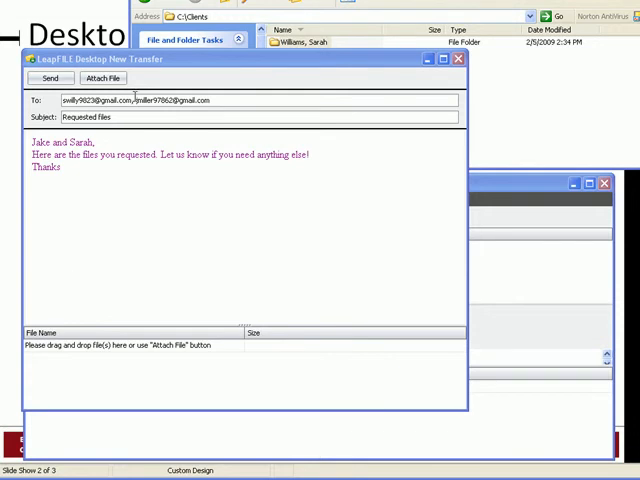
Drag the client folder from the Clients listing into the new transfer's file list.
{"action": "left_click", "coordinate": [101, 79]}
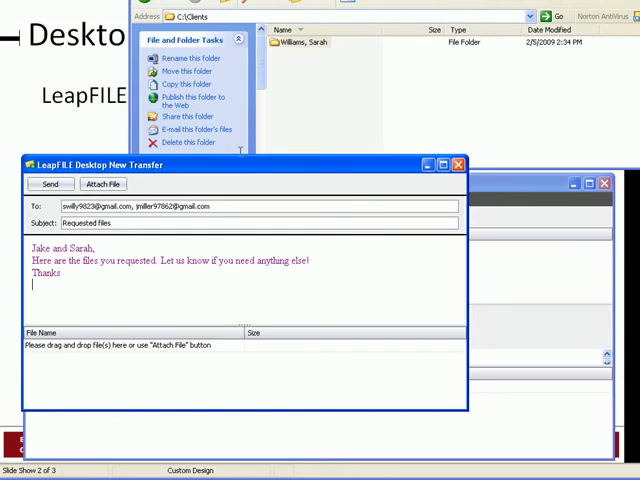
{"action": "left_click", "coordinate": [310, 42]}
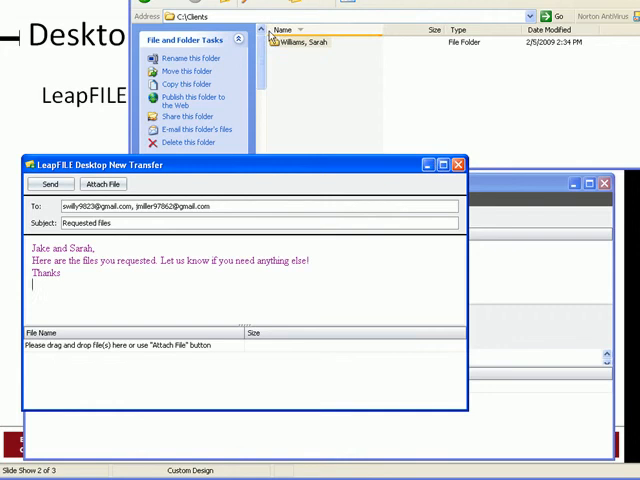
{"action": "left_click", "coordinate": [305, 42]}
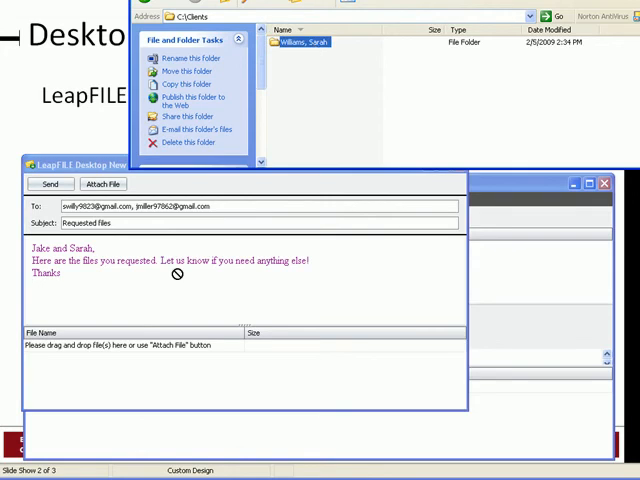
{"action": "mouse_move", "coordinate": [112, 357]}
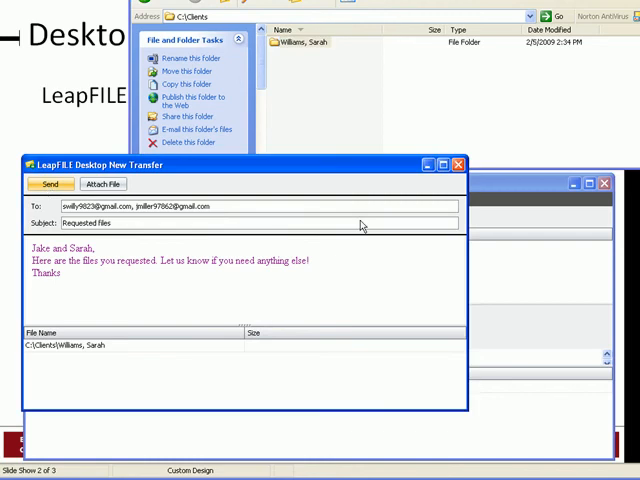
Send the transfer and acknowledge the Info notice that the folder was zipped.
{"action": "left_click", "coordinate": [50, 184]}
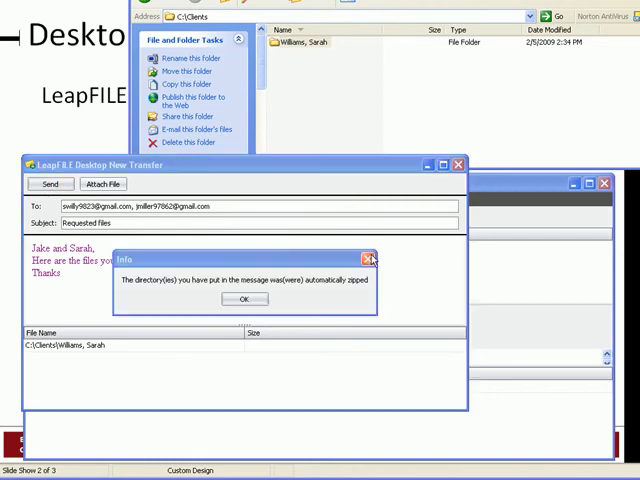
{"action": "mouse_move", "coordinate": [372, 259]}
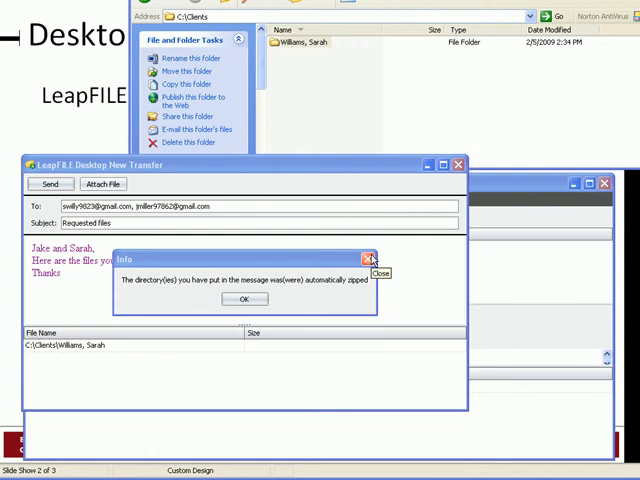
{"action": "mouse_move", "coordinate": [133, 267]}
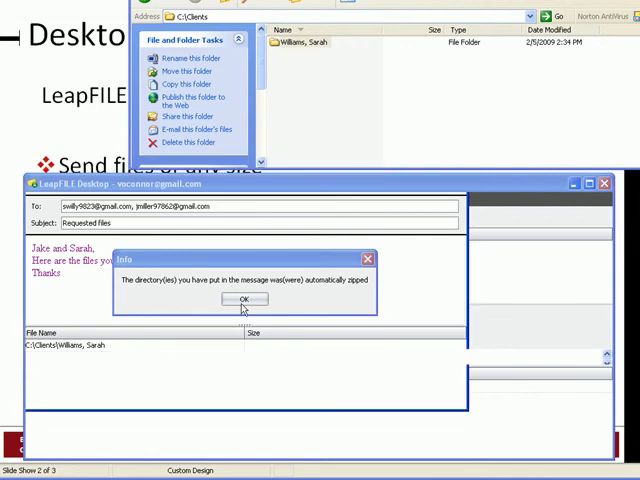
{"action": "left_click", "coordinate": [243, 299]}
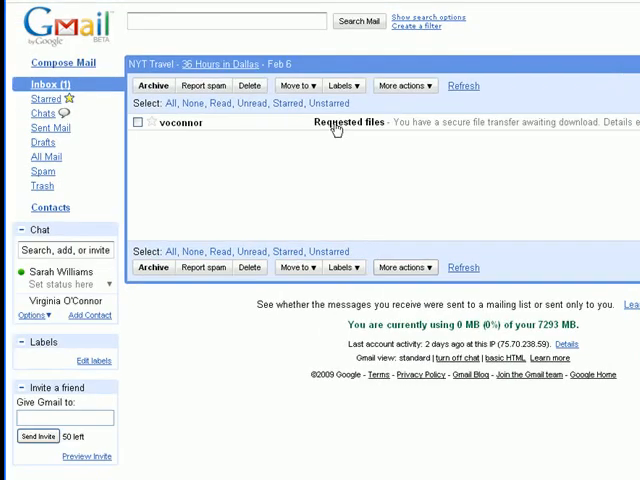
Open the 'Requested files' email and follow its screencast.leapfile.com link.
{"action": "left_click", "coordinate": [350, 122]}
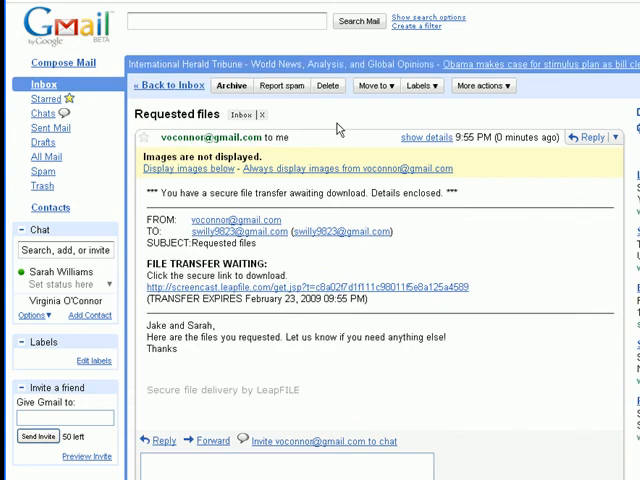
{"action": "mouse_move", "coordinate": [335, 135]}
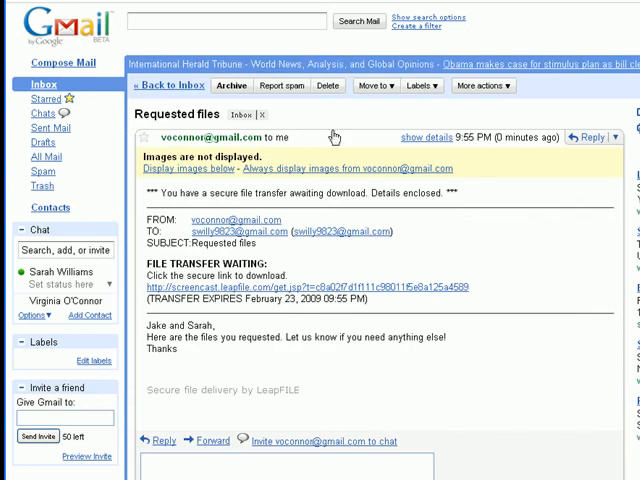
{"action": "mouse_move", "coordinate": [305, 290]}
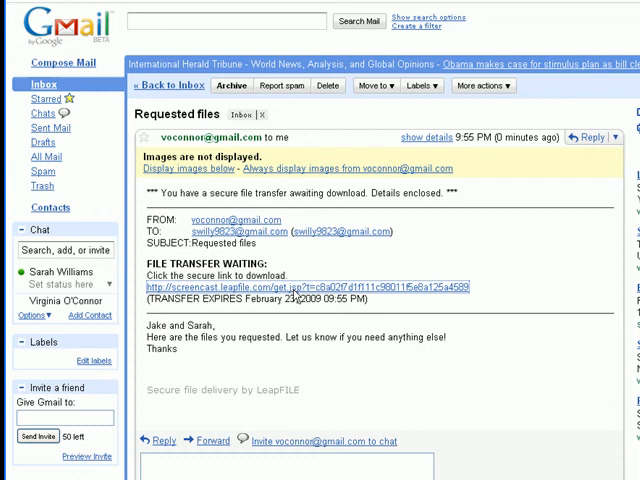
{"action": "left_click", "coordinate": [289, 277]}
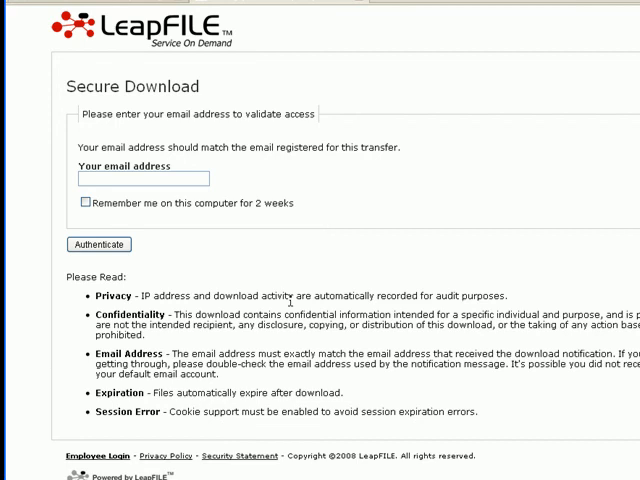
{"action": "mouse_move", "coordinate": [266, 289]}
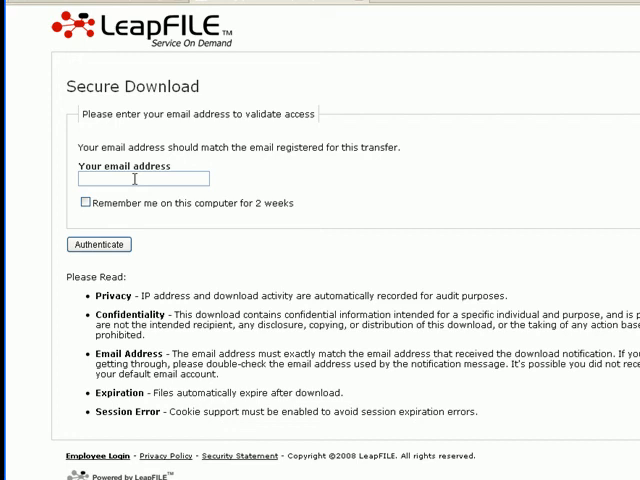
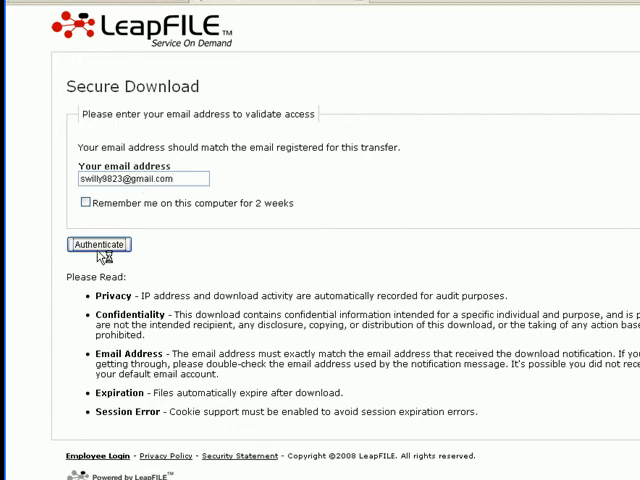
{"action": "left_click", "coordinate": [98, 244]}
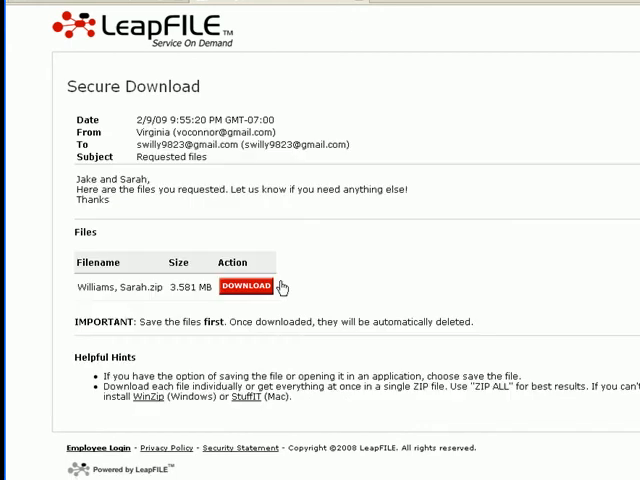